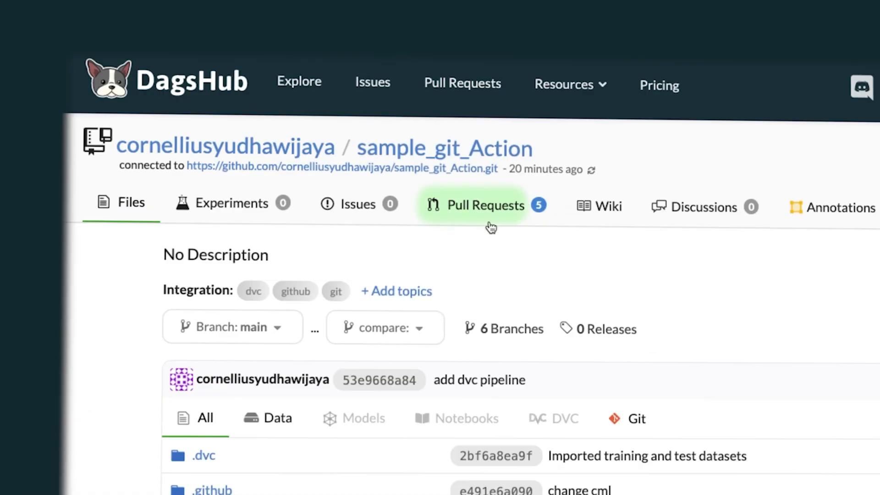
Step: Pick customer_segmentation from the GitHub repository list and connect it to DagsHub
left_click(486, 206)
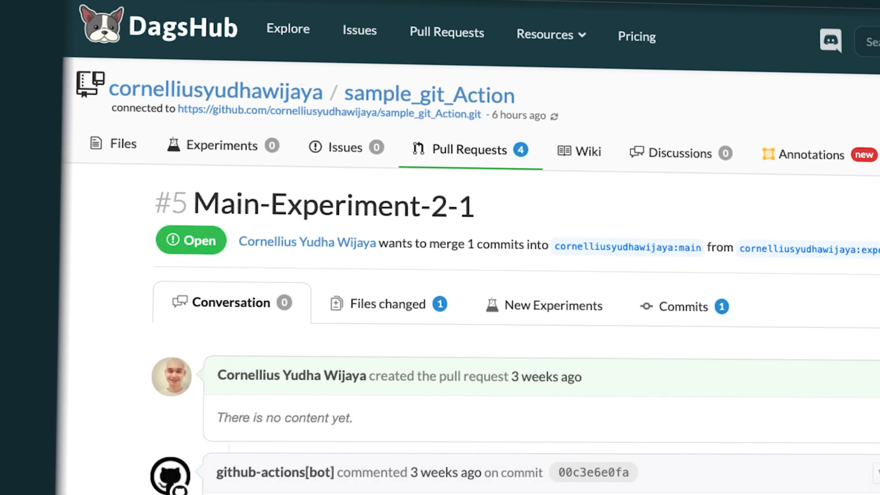
scroll("down", 3)
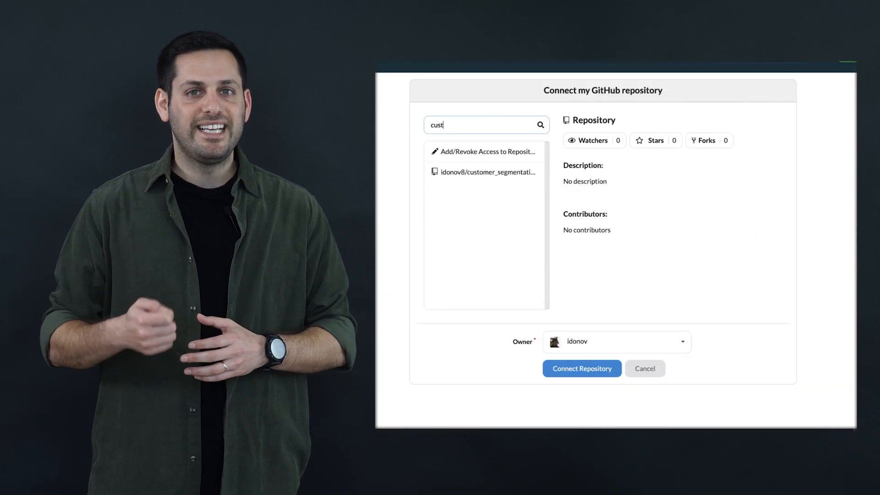
left_click(486, 171)
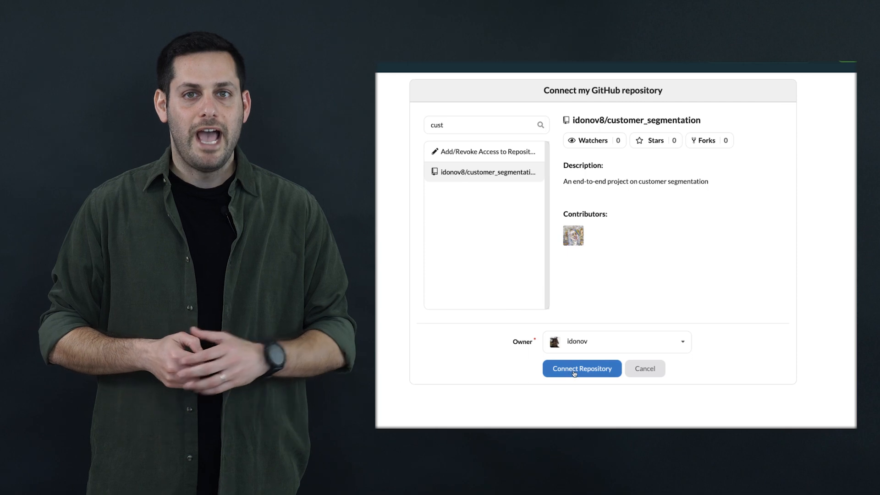
left_click(581, 368)
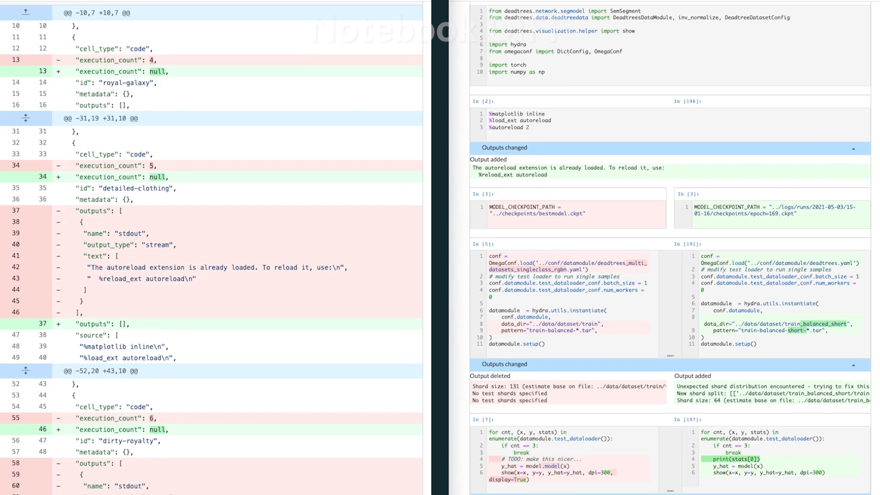
scroll("down", 3)
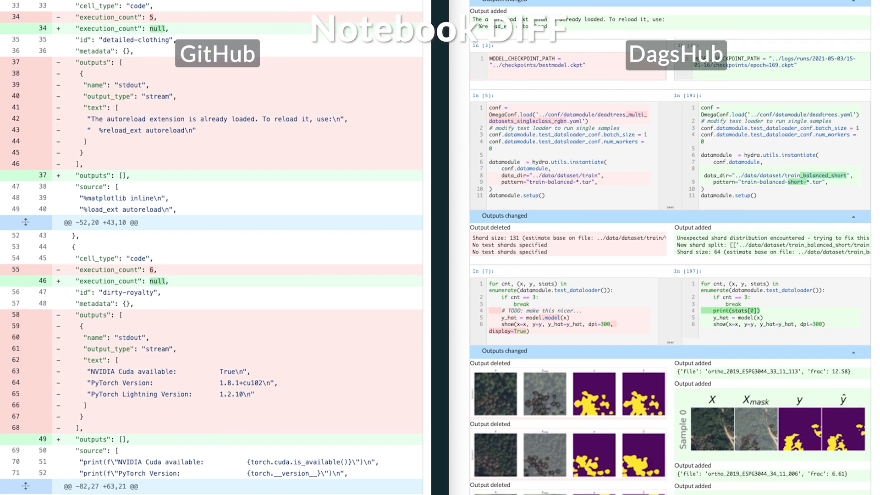
scroll("down", 3)
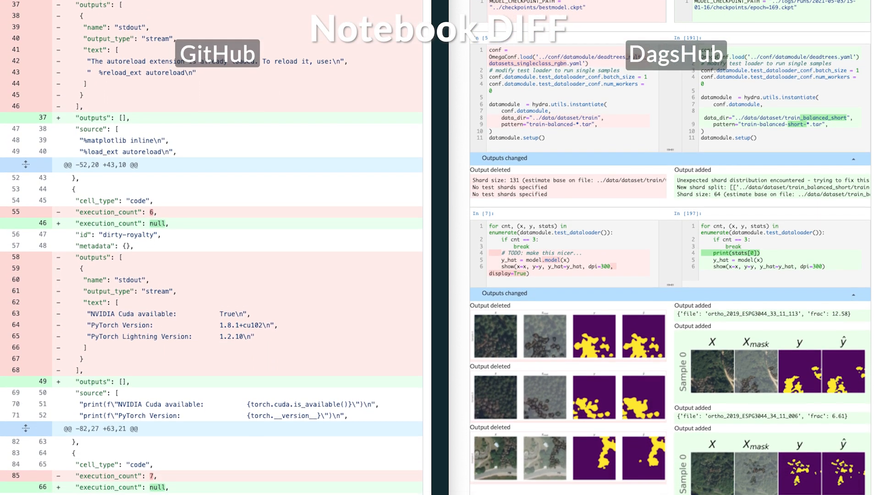
scroll("down", 3)
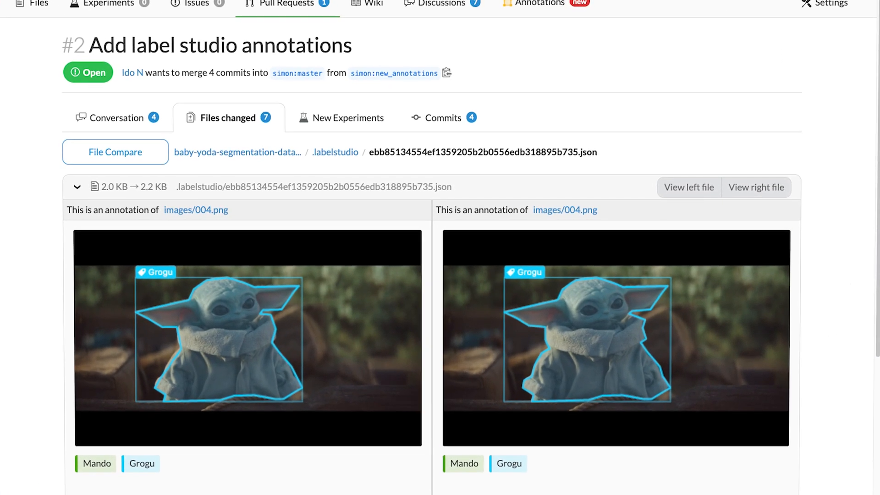
scroll("down", 3)
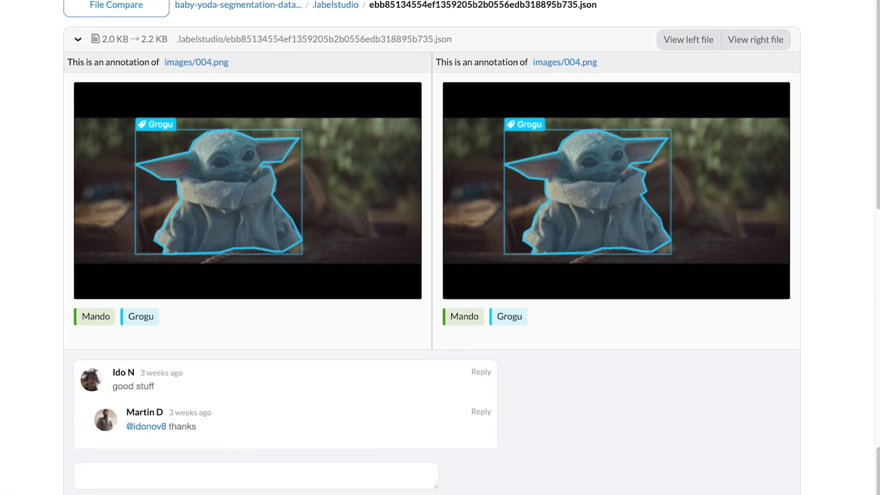
scroll("down", 3)
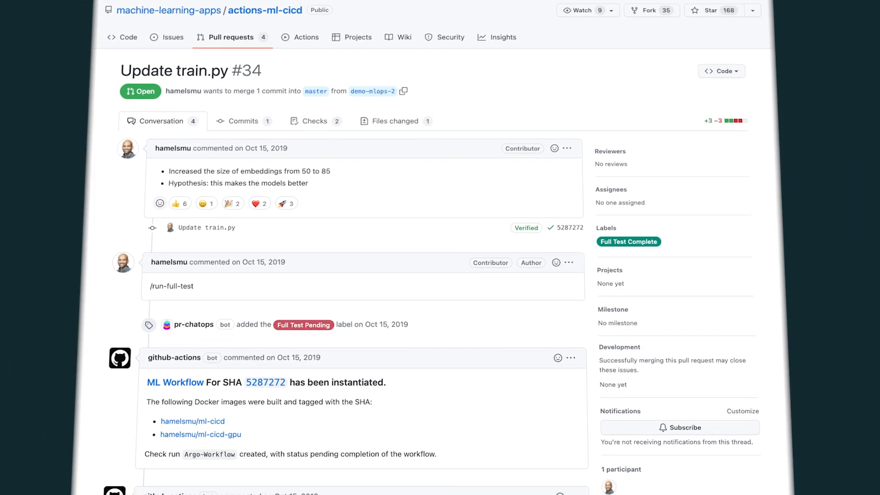
scroll("down", 3)
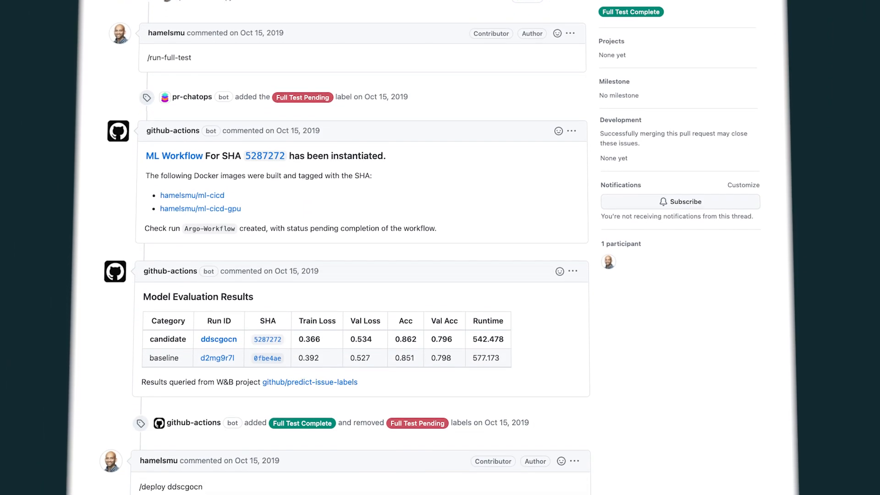
scroll("down", 3)
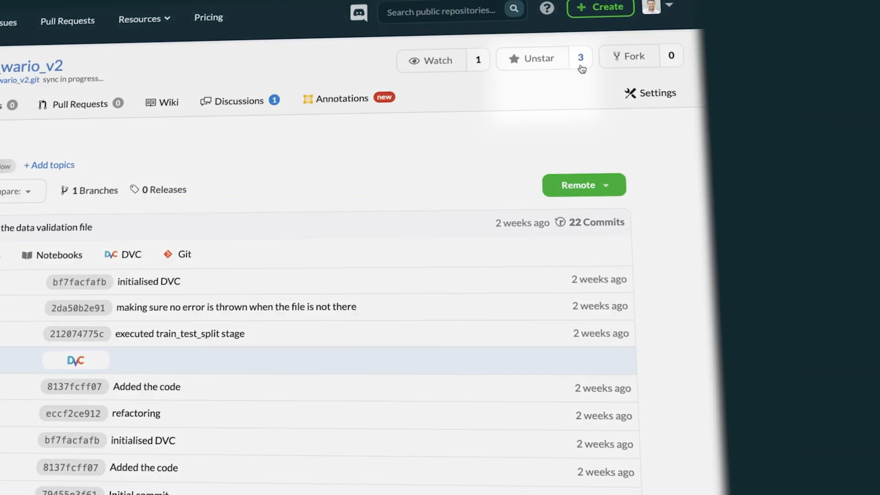
Step: Start a new connection from the Create menu, reaching the GitHub-or-other-host choice
left_click(581, 58)
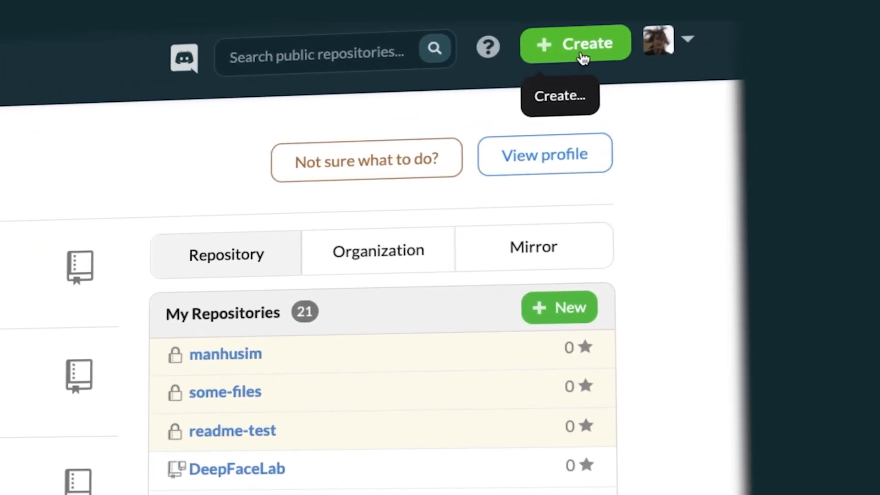
left_click(576, 46)
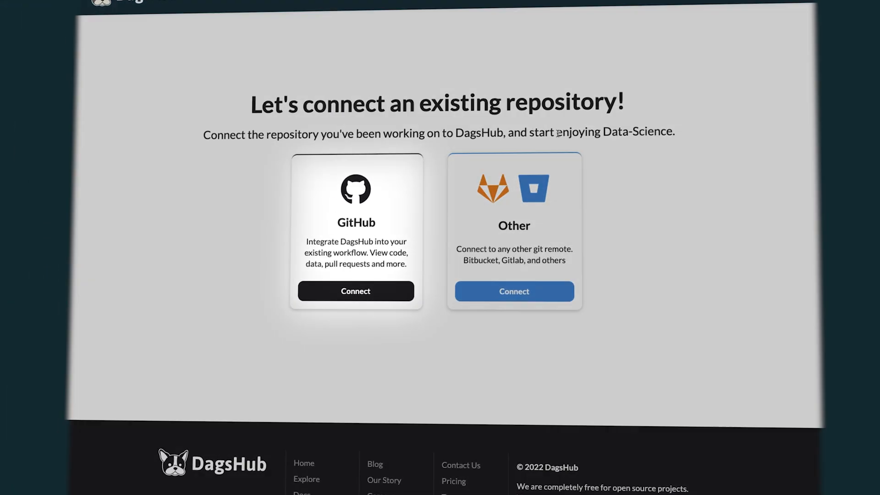
Step: Authorize DagsHub on GitHub and restrict its install to only selected repositories
left_click(355, 291)
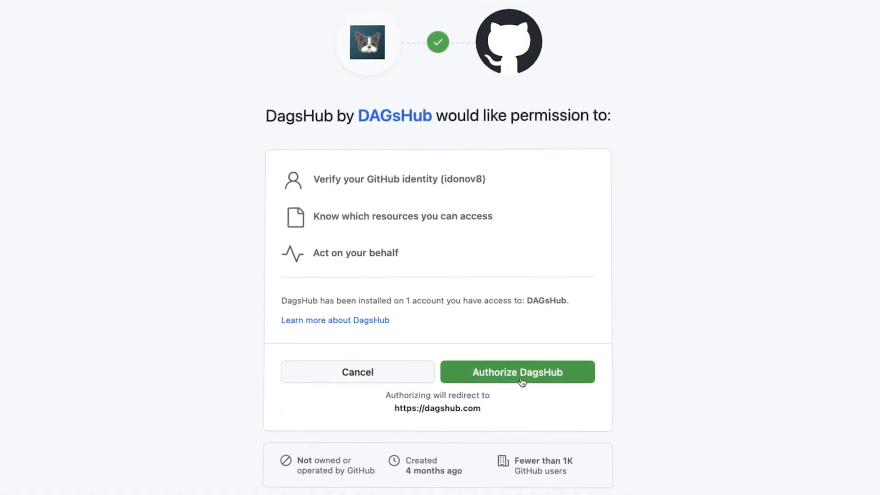
left_click(516, 371)
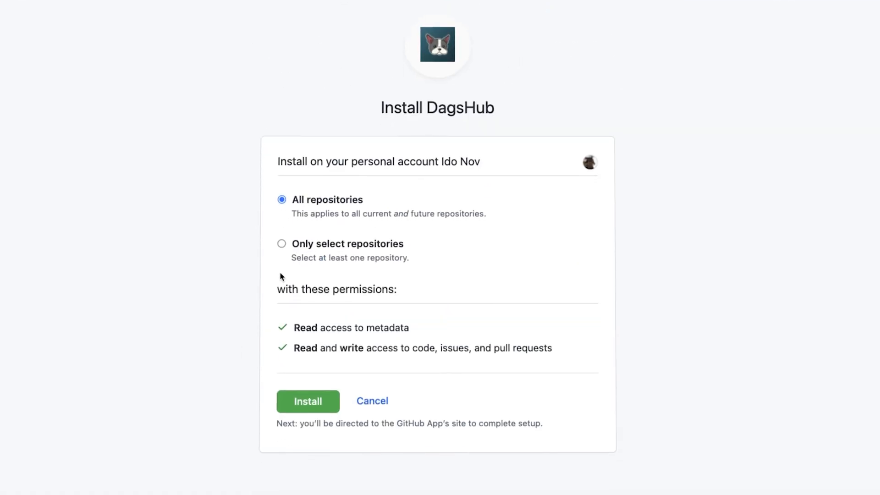
left_click(281, 243)
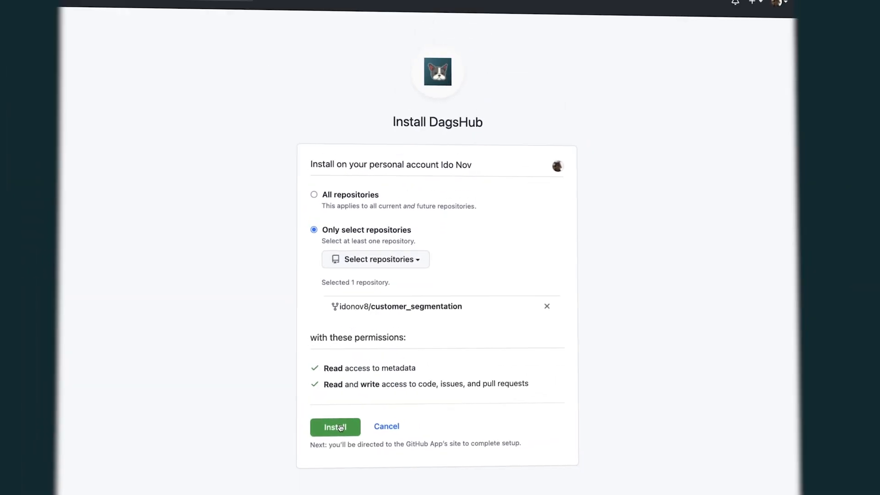
Step: Install DagsHub for customer_segmentation and connect it, showing its files and commits
left_click(335, 426)
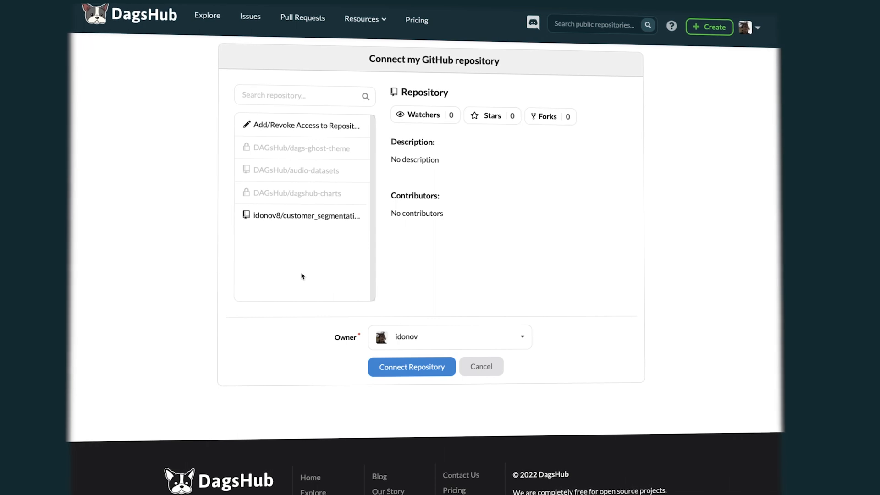
left_click(306, 215)
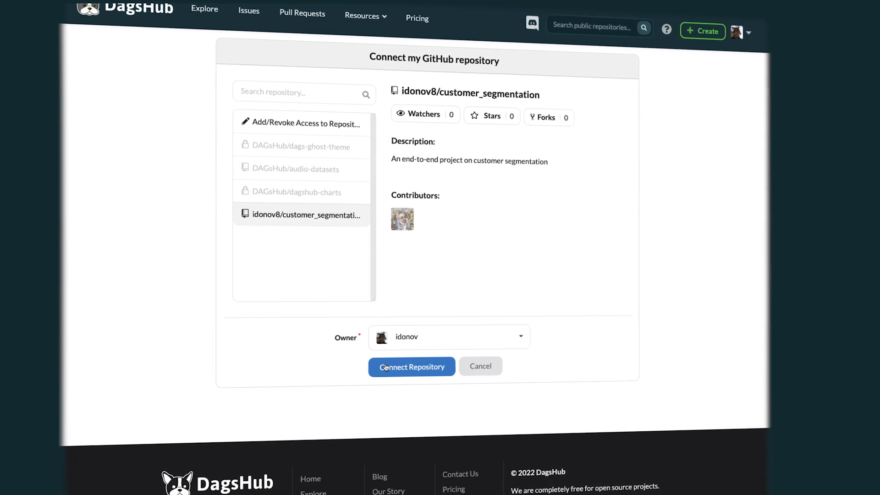
left_click(411, 366)
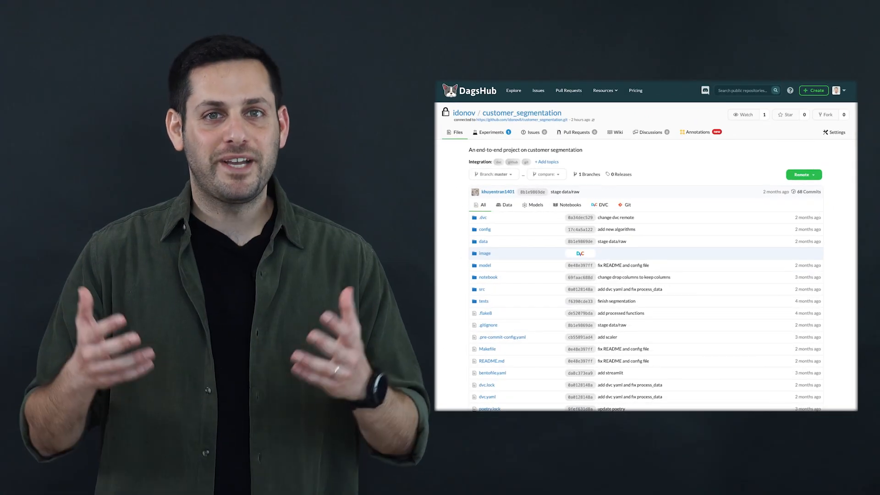